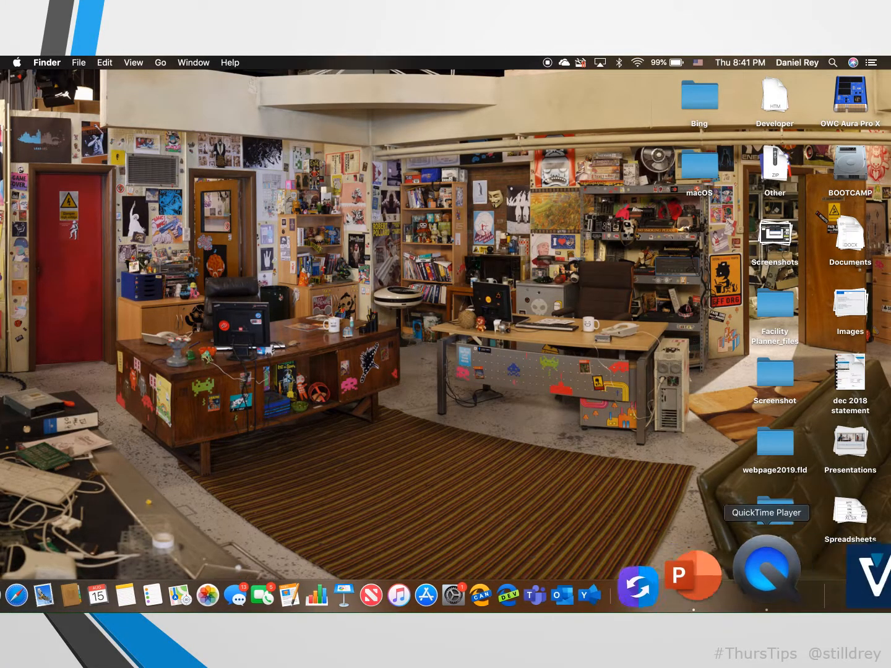
Launch PowerPoint from the Dock so its start gallery appears
left_click(693, 574)
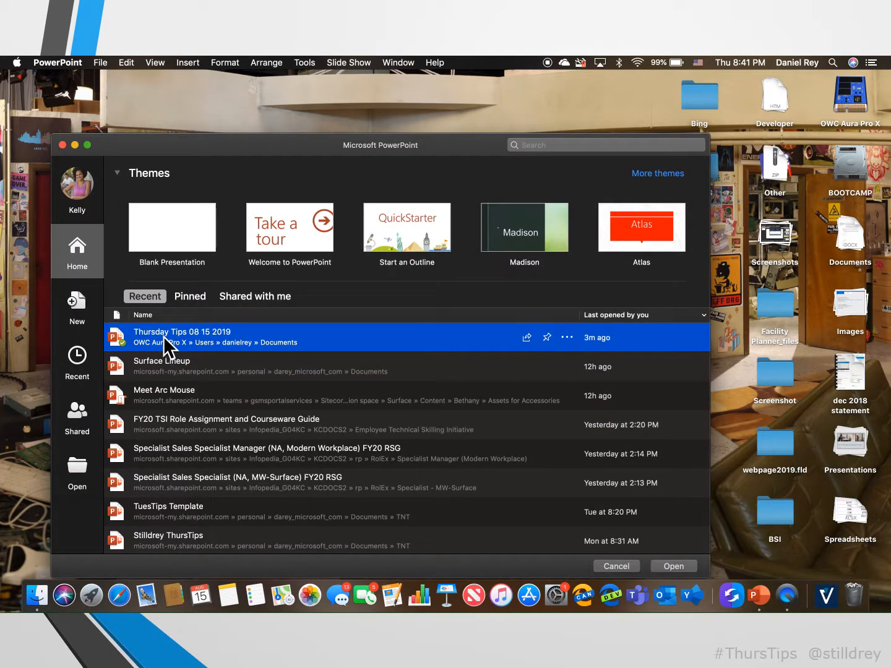
Open 'Thursday Tips 08 15 2019' from Recent and select its 'Thursday Tips' title
double_click(182, 332)
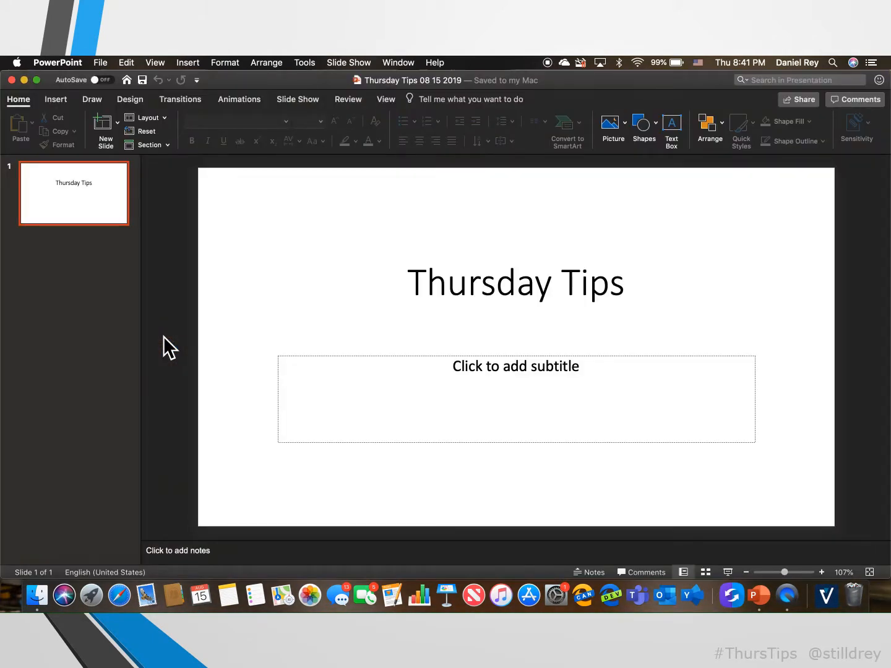
mouse_move(111, 186)
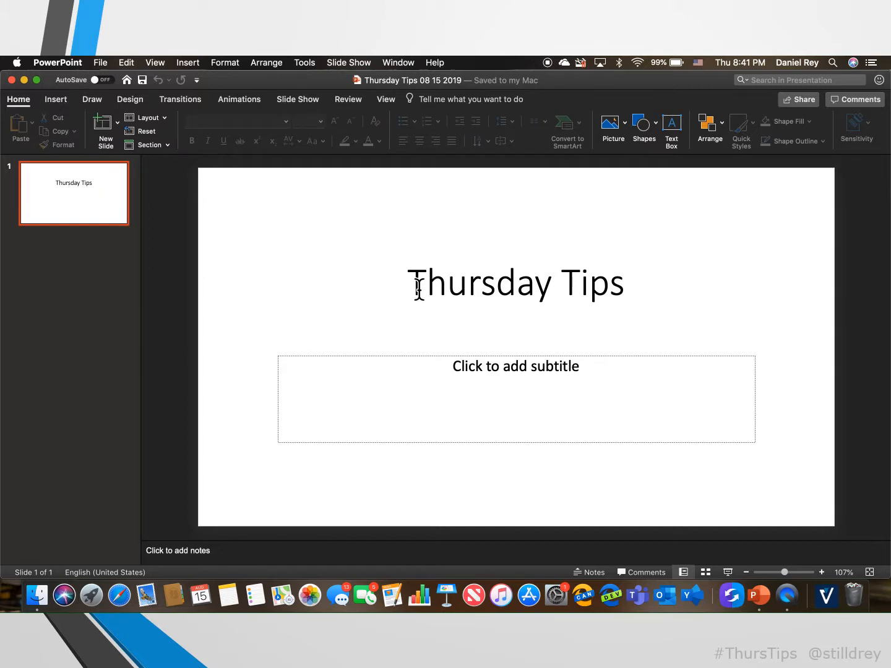
triple_click(516, 283)
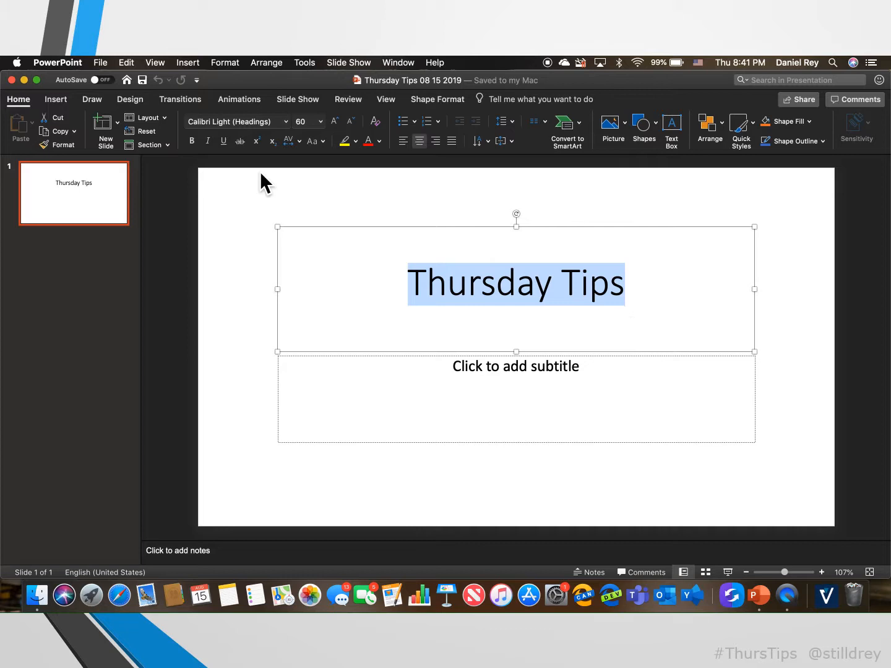
left_click(130, 99)
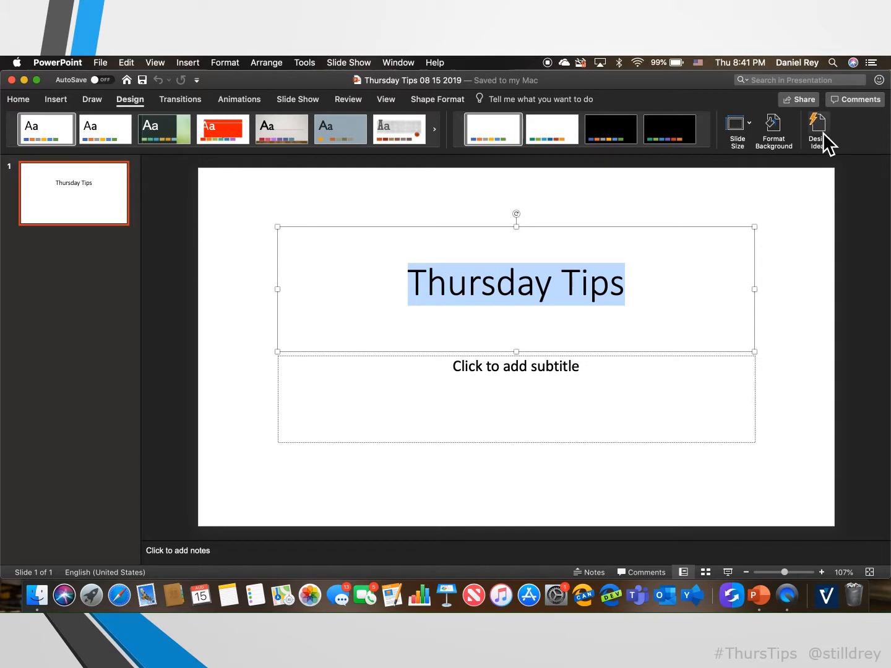
Apply a Design Ideas layout to the title slide: the clock photo, then the blue stethoscope instead
left_click(816, 121)
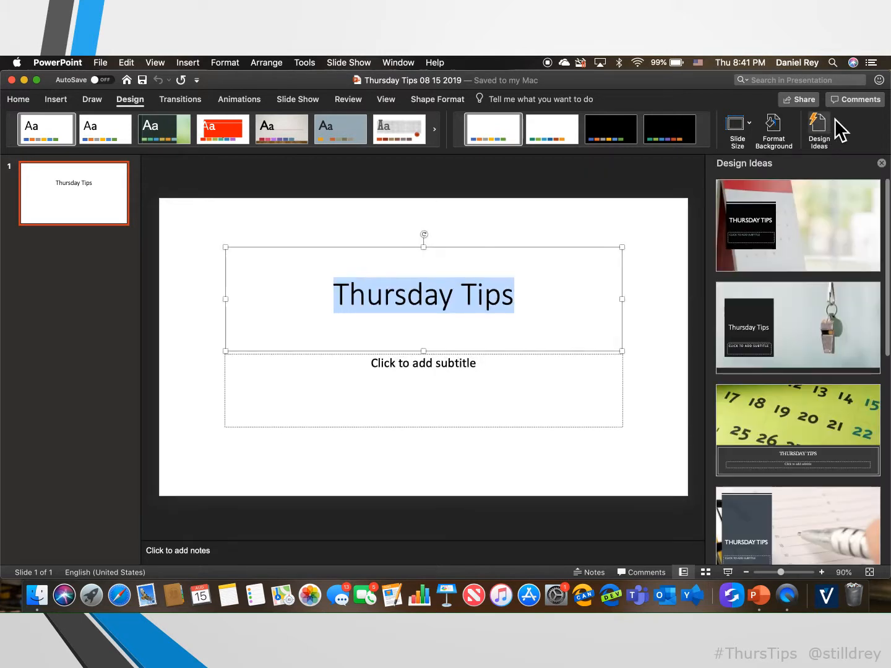
scroll("down", 3)
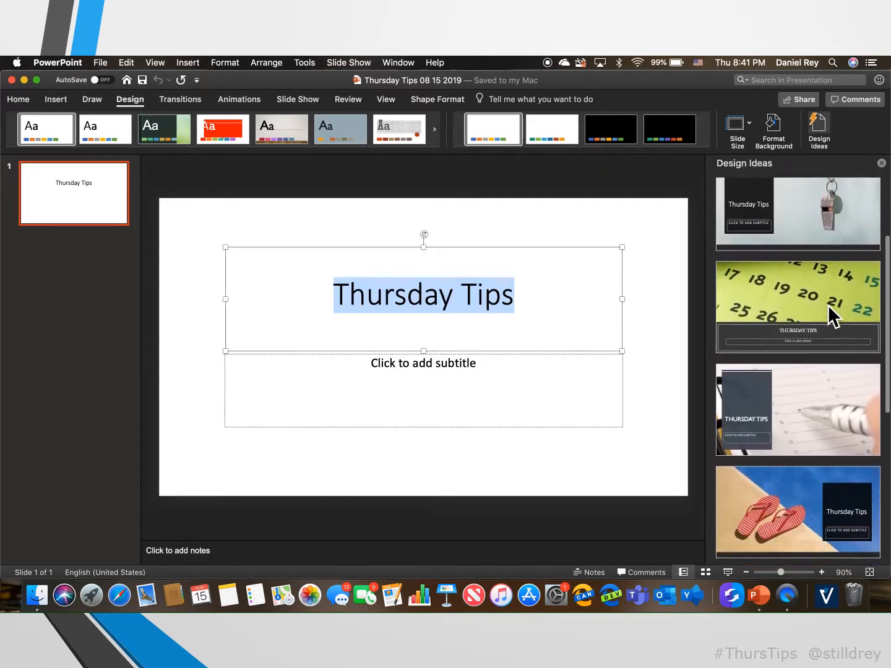
scroll("down", 3)
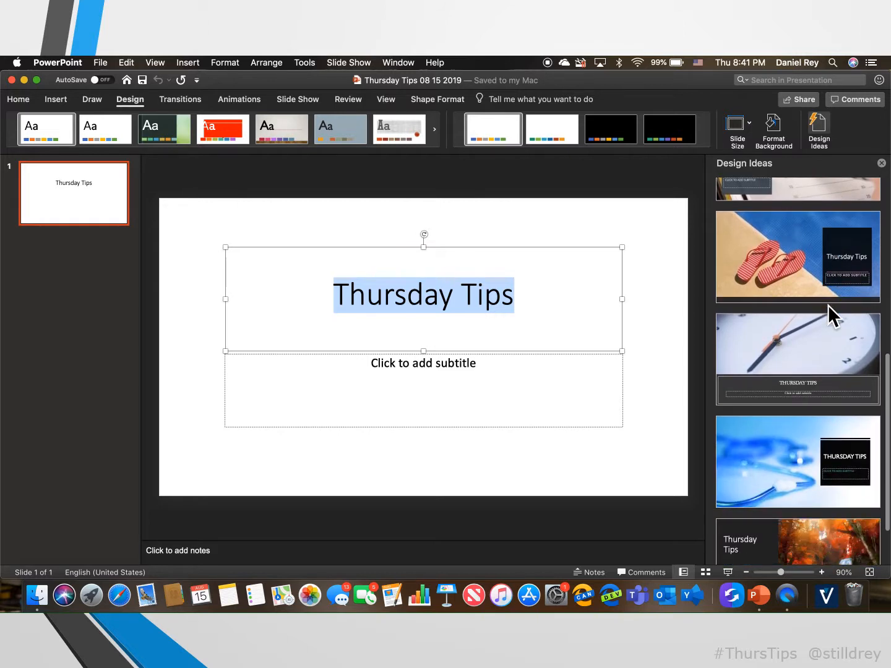
left_click(797, 359)
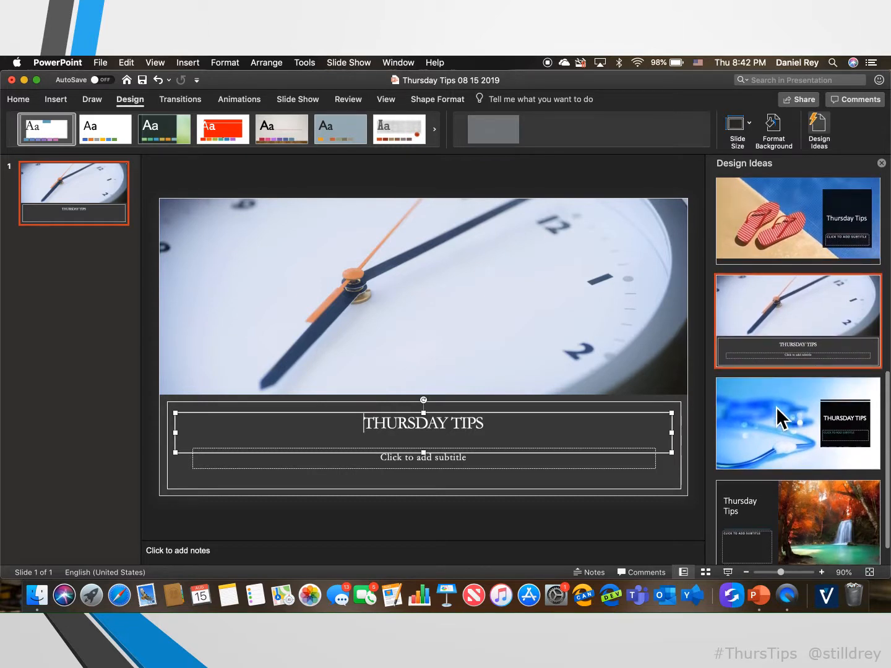
left_click(797, 423)
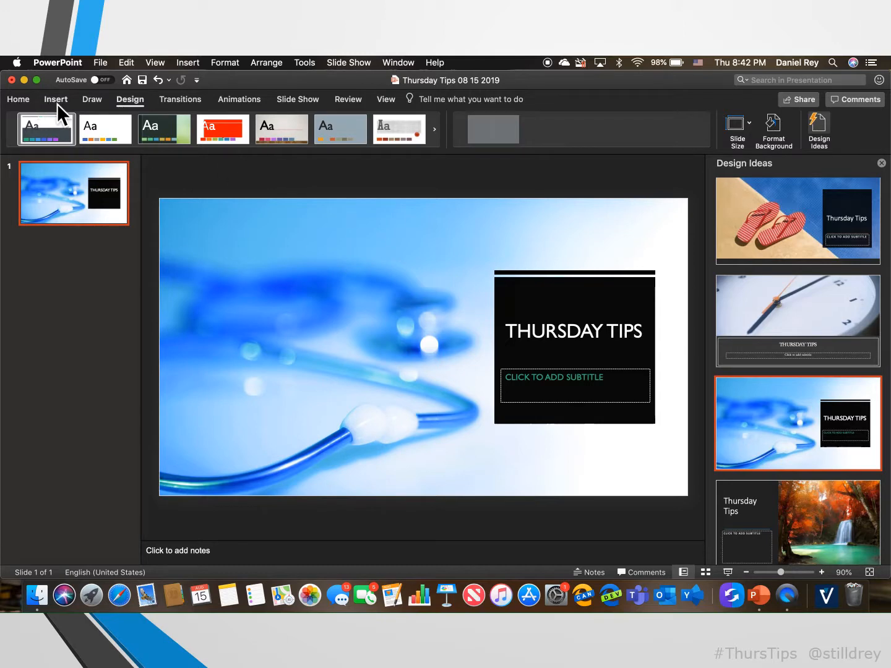
left_click(18, 99)
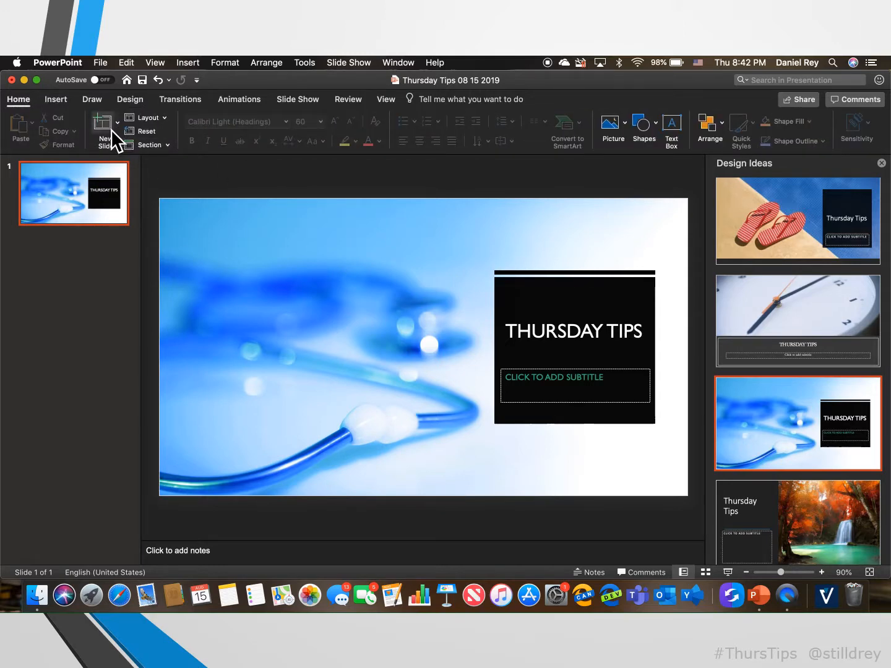
Insert a new slide 2 and title it 'HOW TO USE YOUR MACBOOK'
left_click(102, 124)
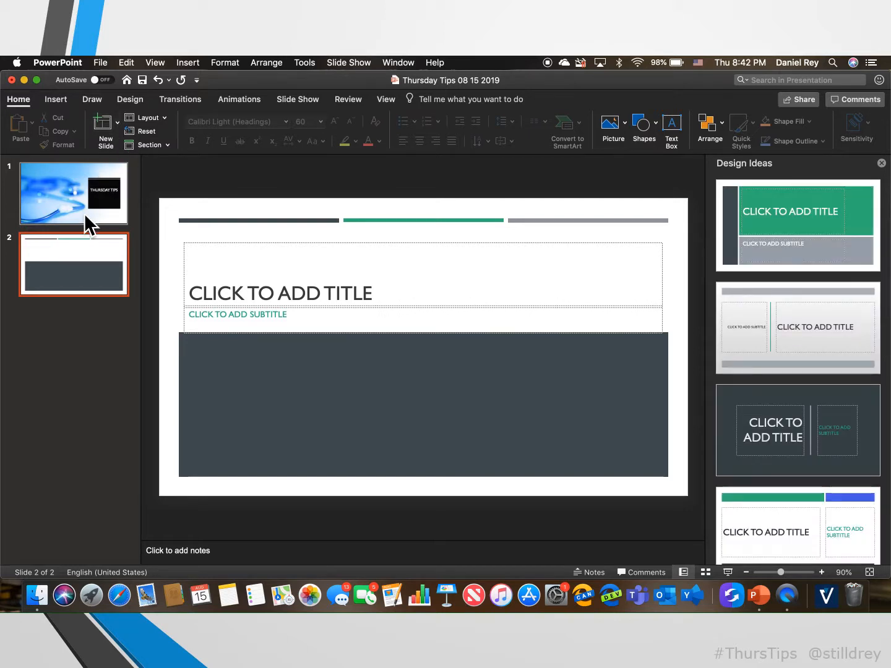
left_click(279, 292)
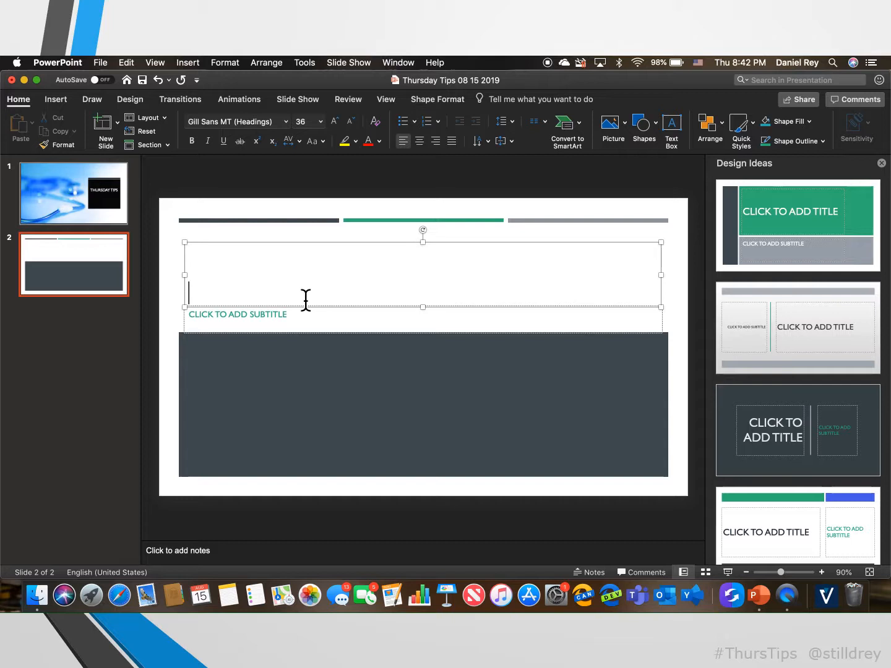
type("HOW TO US")
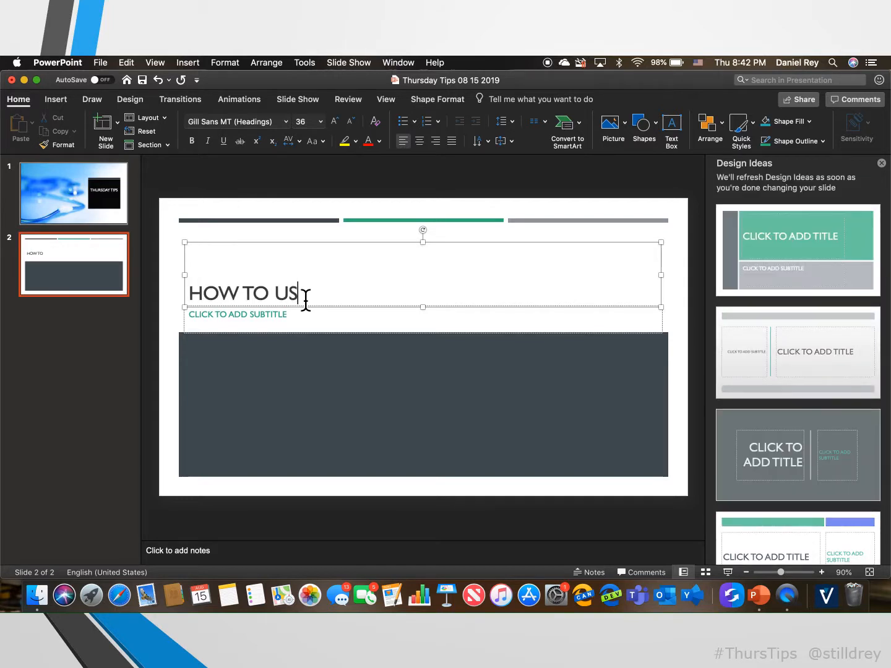
type("E YOUR MA")
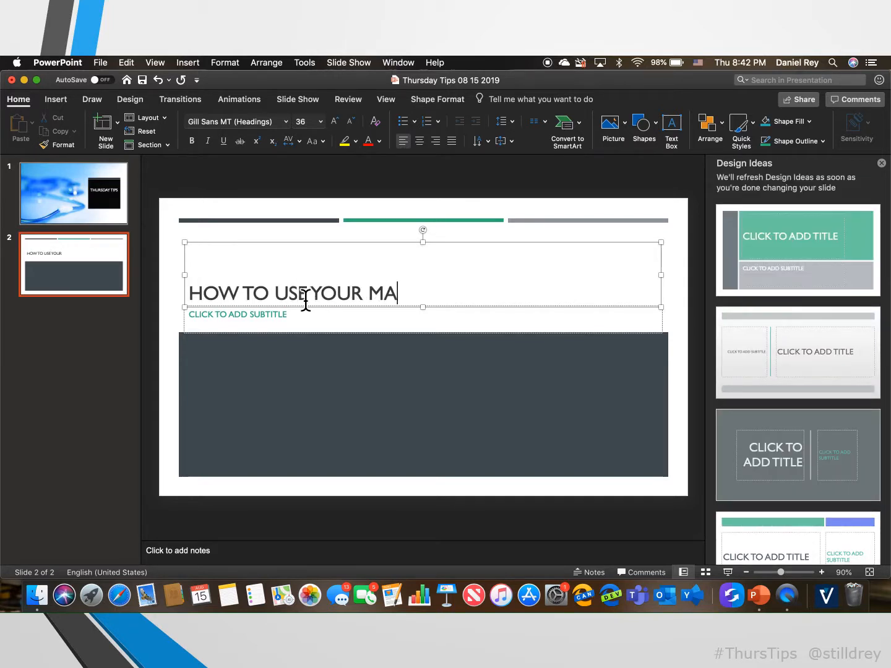
type("CBOOK")
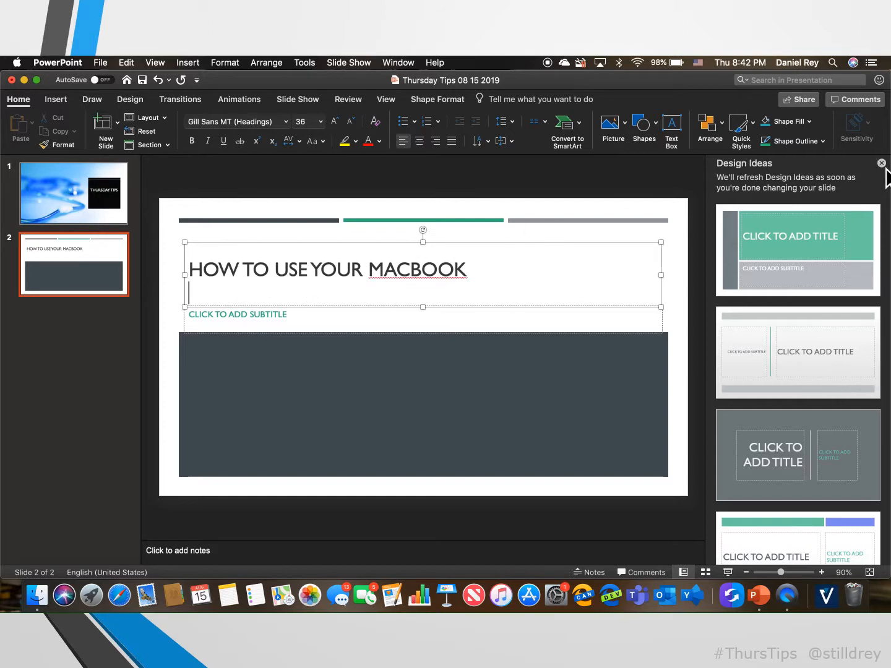
Reopen Design Ideas for the MACBOOK slide and browse toward the dark green-accent layout
left_click(881, 164)
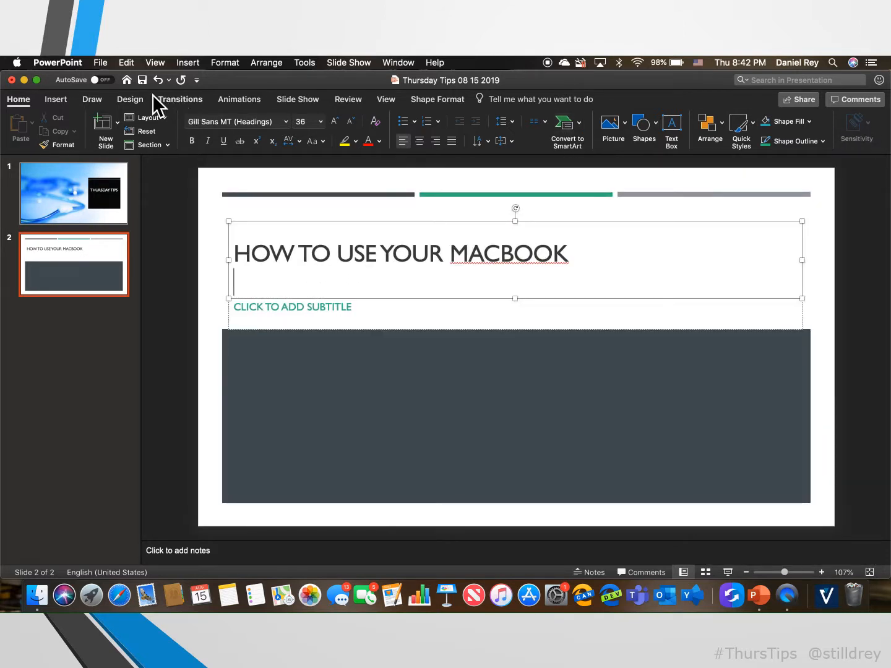
left_click(130, 99)
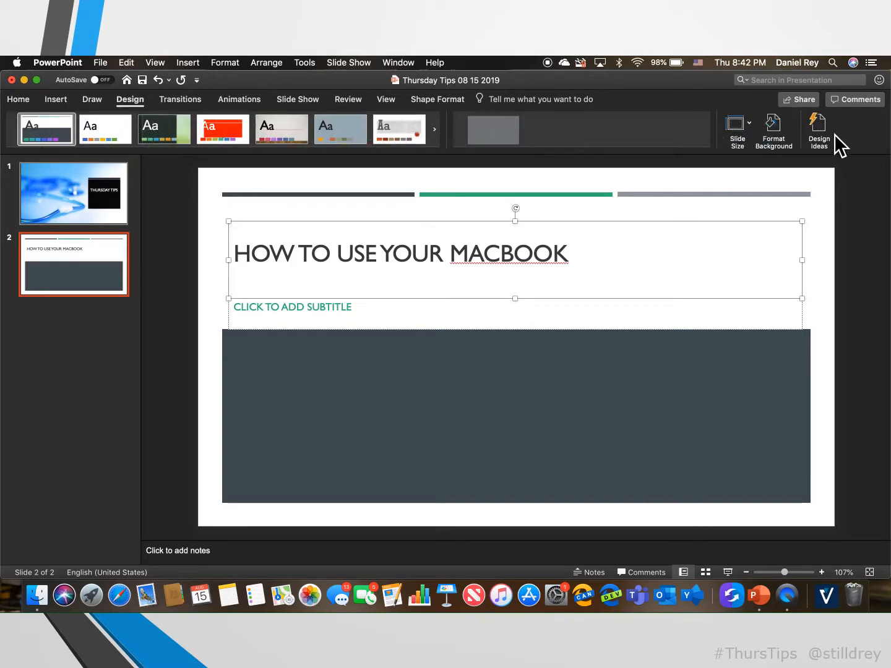
left_click(819, 124)
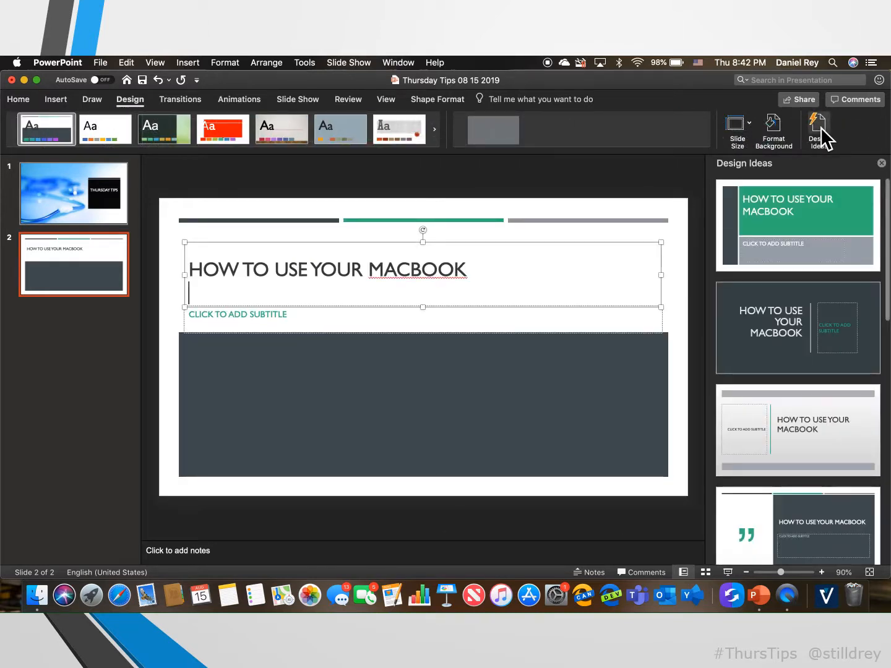
scroll("down", 3)
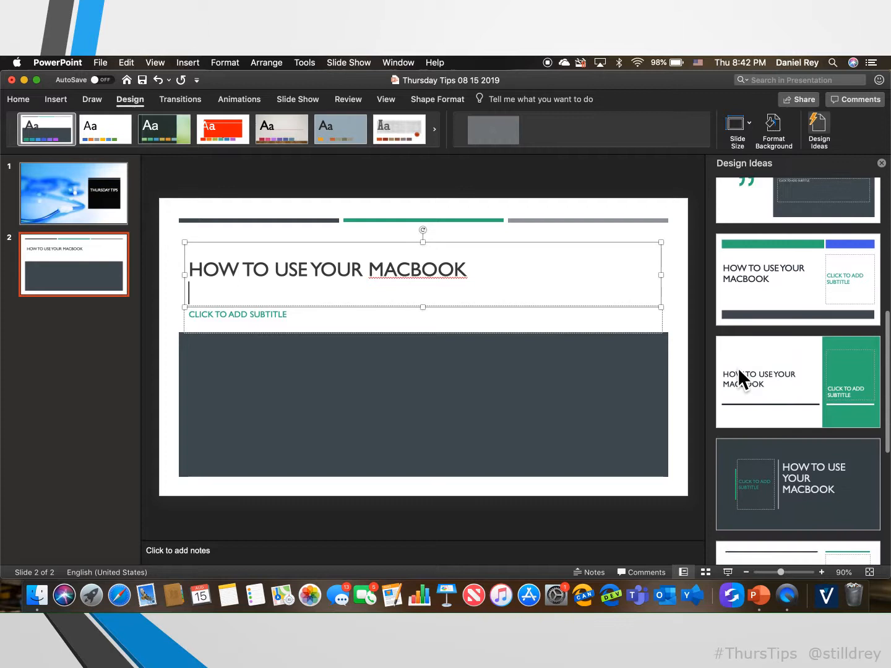
scroll("down", 3)
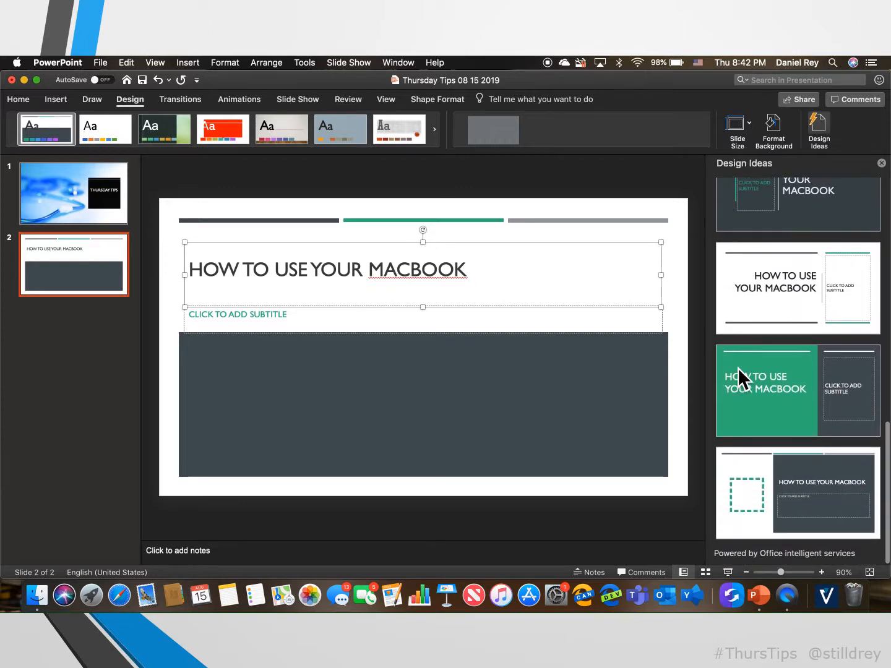
mouse_move(788, 394)
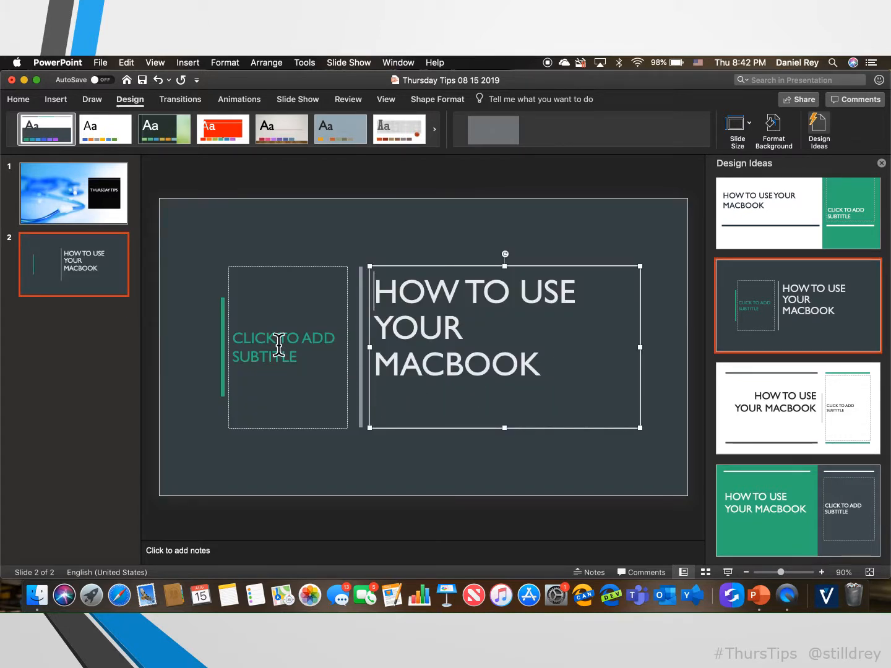
mouse_move(126, 178)
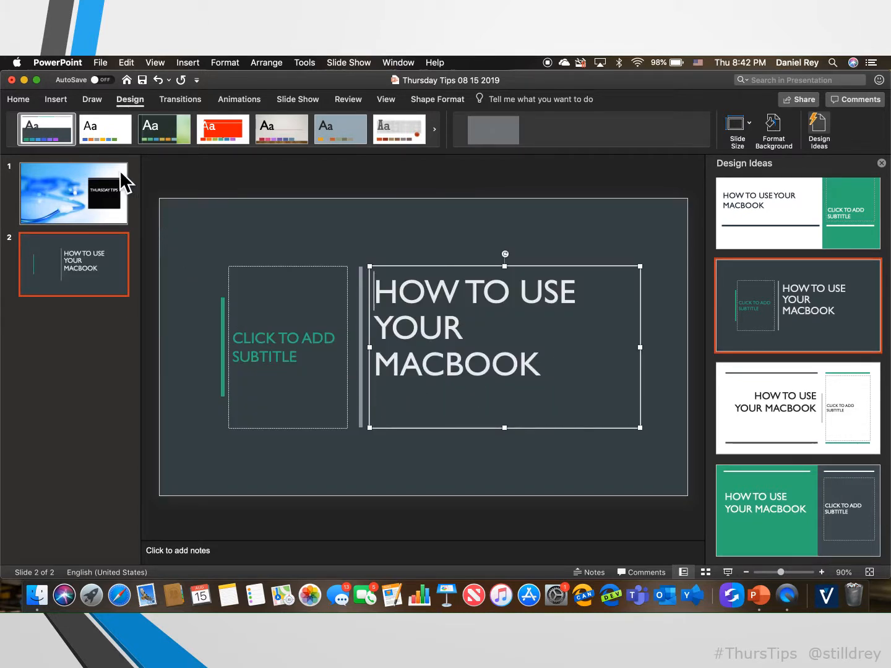
mouse_move(551, 76)
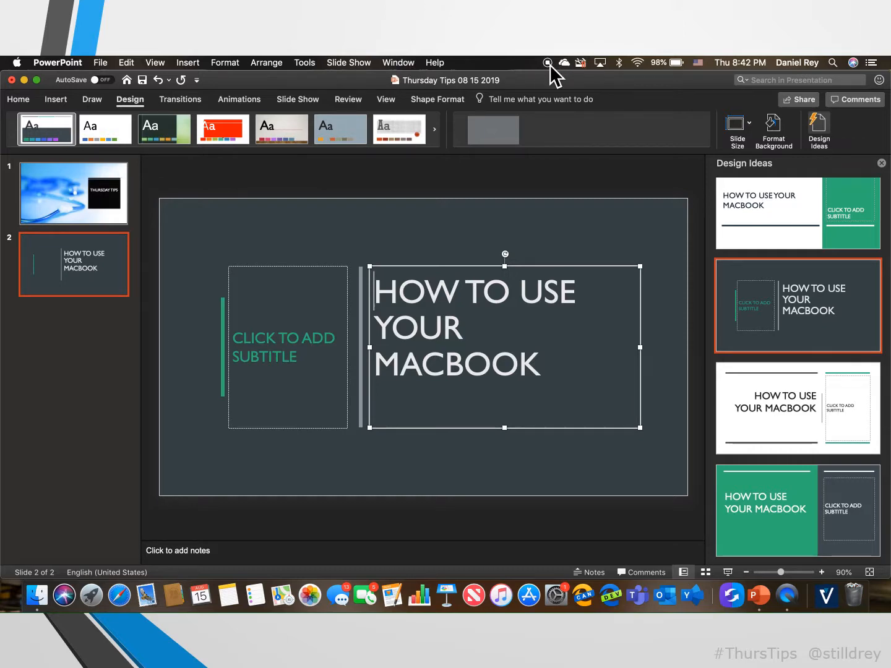